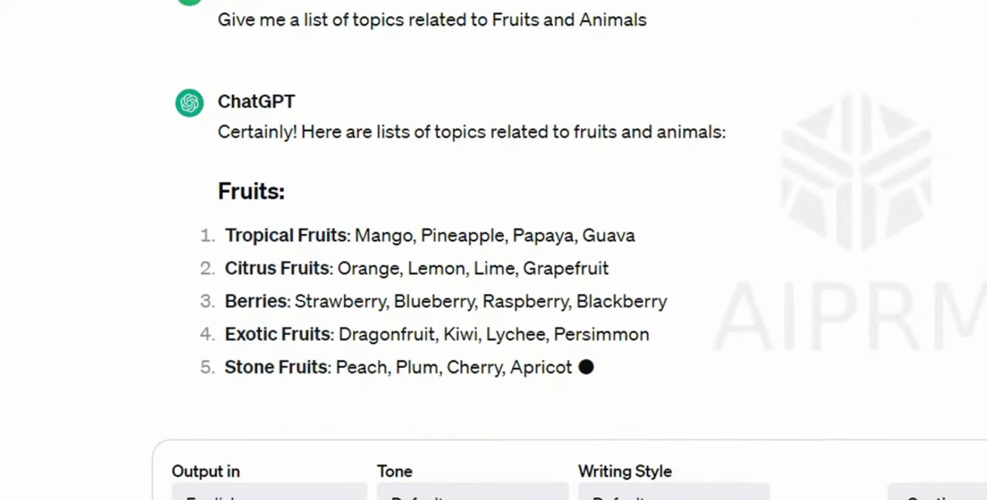
Send the 'Generate a list of 20 topics related to cats' prompt and read the returned topics.
scroll(down, 3)
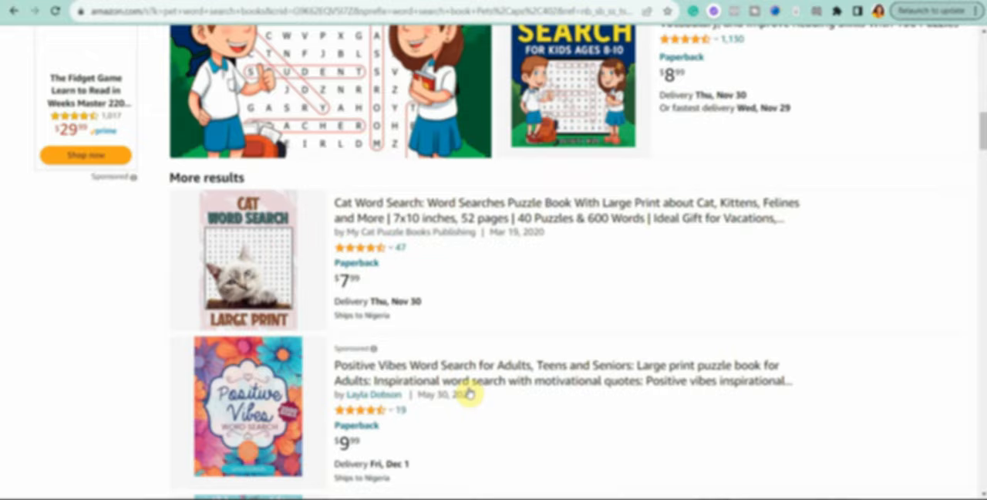
scroll(down, 3)
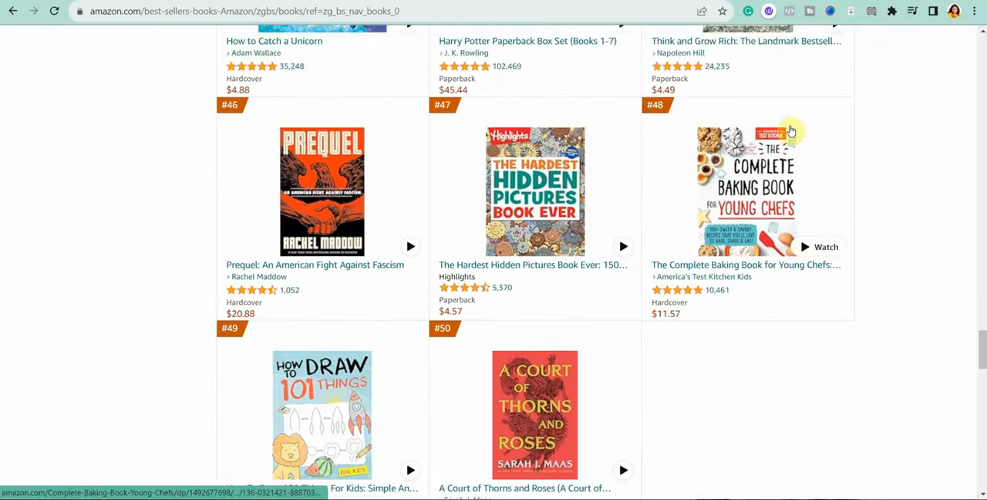
scroll(down, 3)
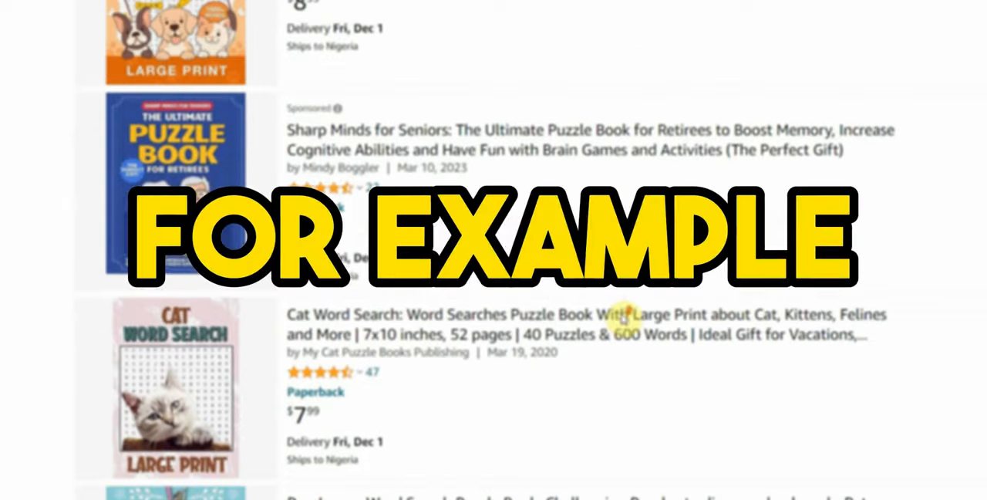
scroll(down, 3)
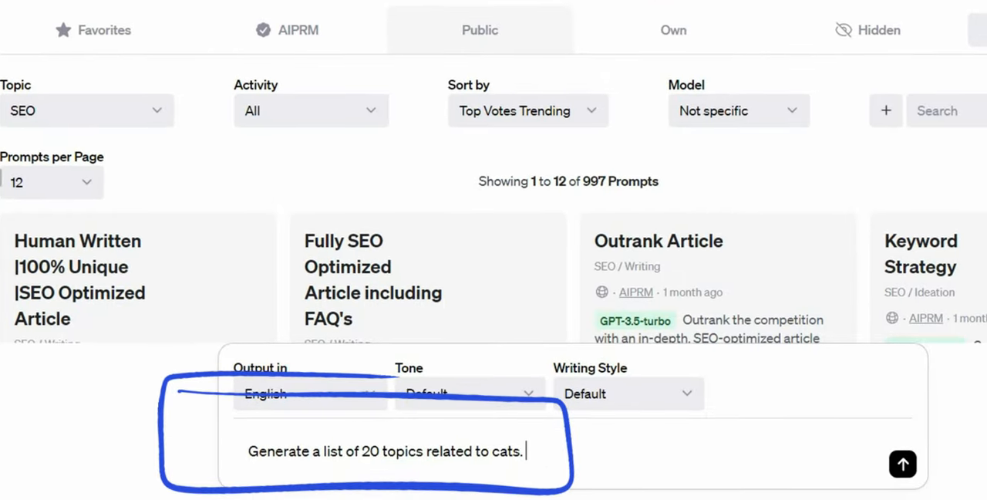
click(902, 462)
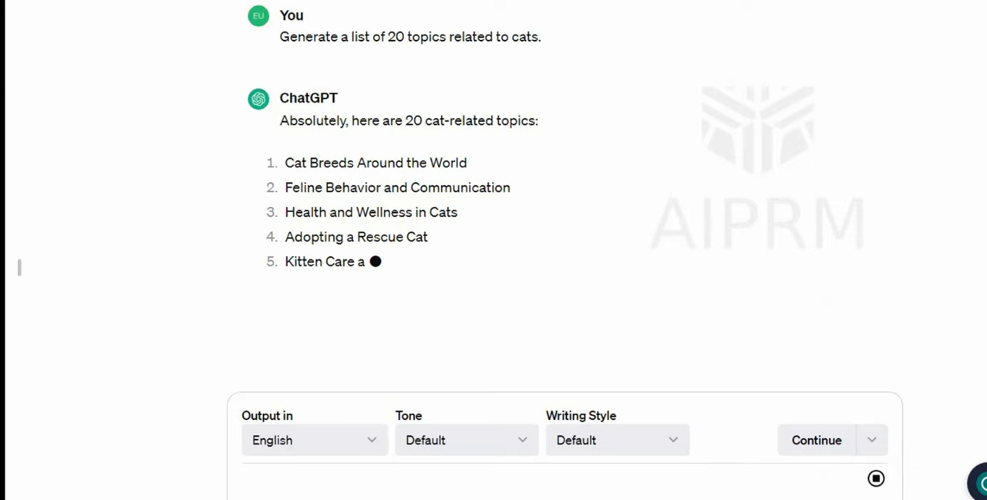
scroll(down, 3)
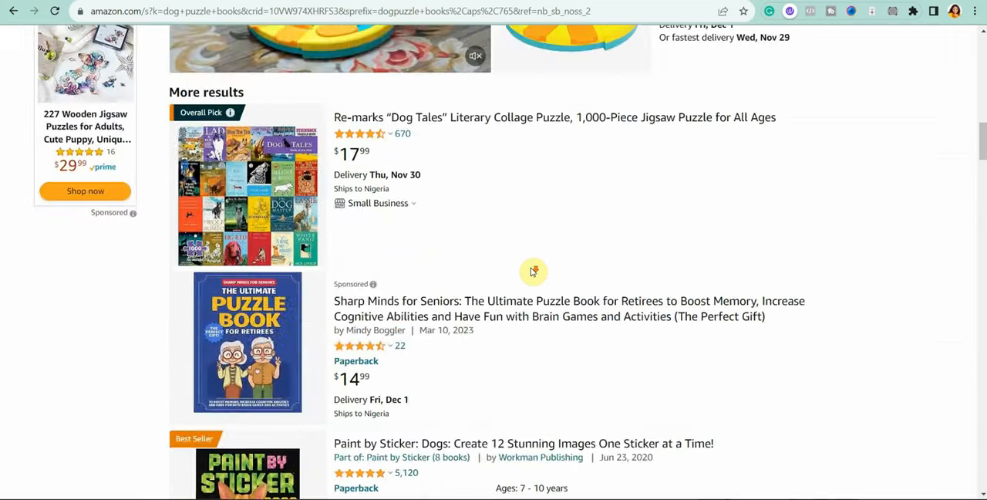
scroll(down, 3)
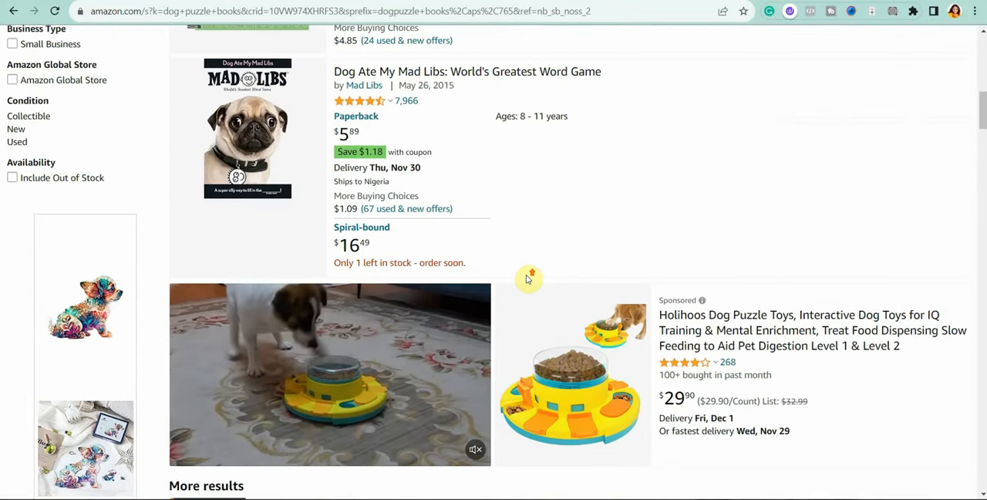
scroll(down, 3)
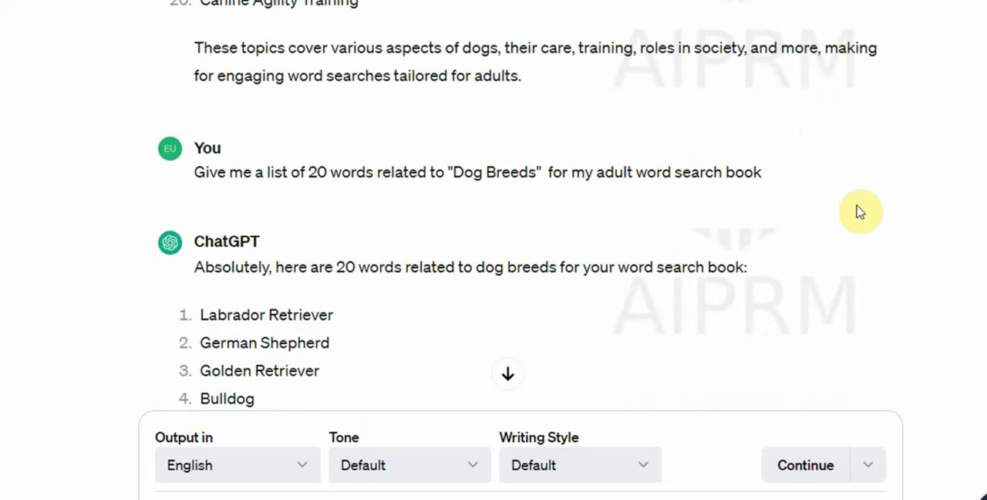
Scroll through ChatGPT's 20-word dog grooming and dog training lists.
scroll(down, 3)
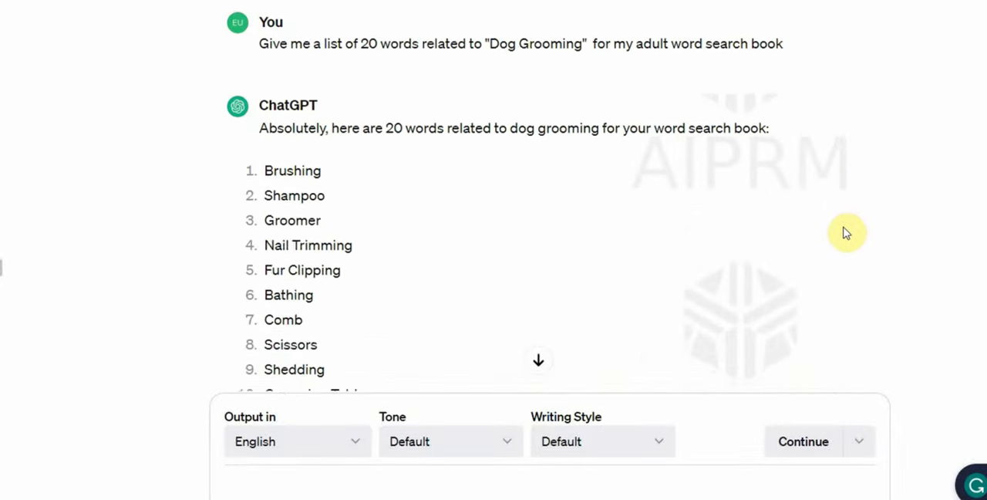
scroll(down, 3)
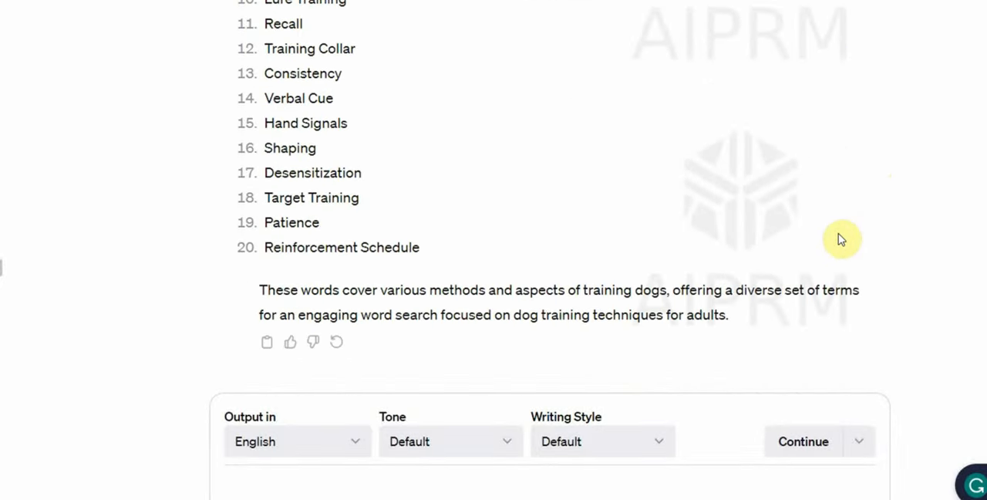